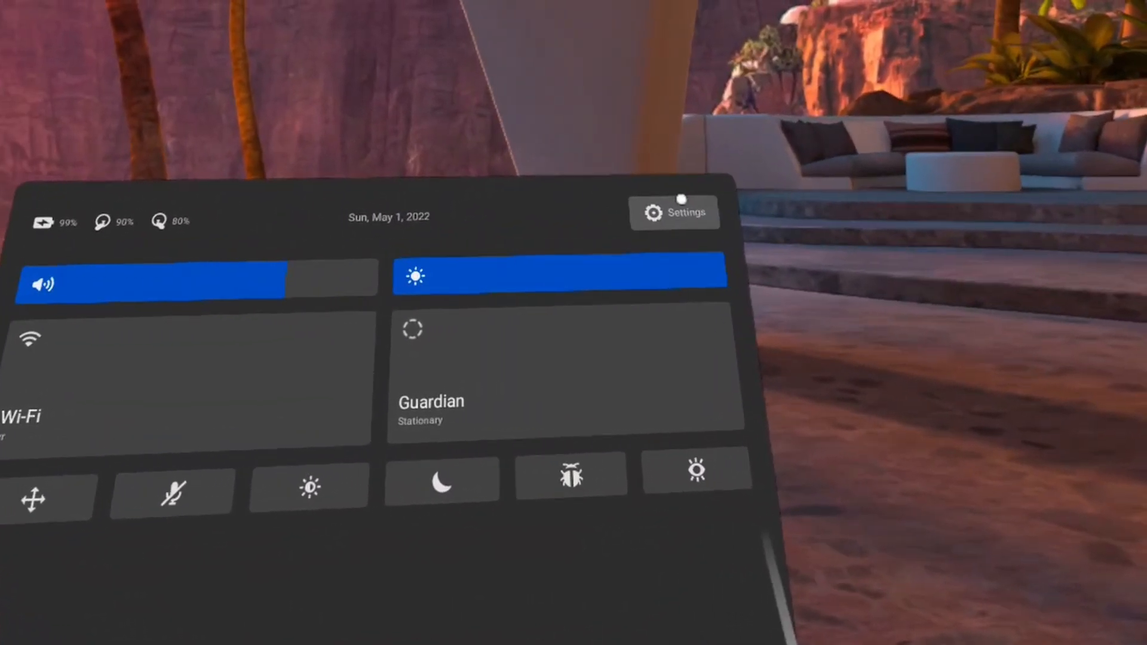
- Open the full Settings menu from the Quick Settings panel's top-right Settings button
click(674, 212)
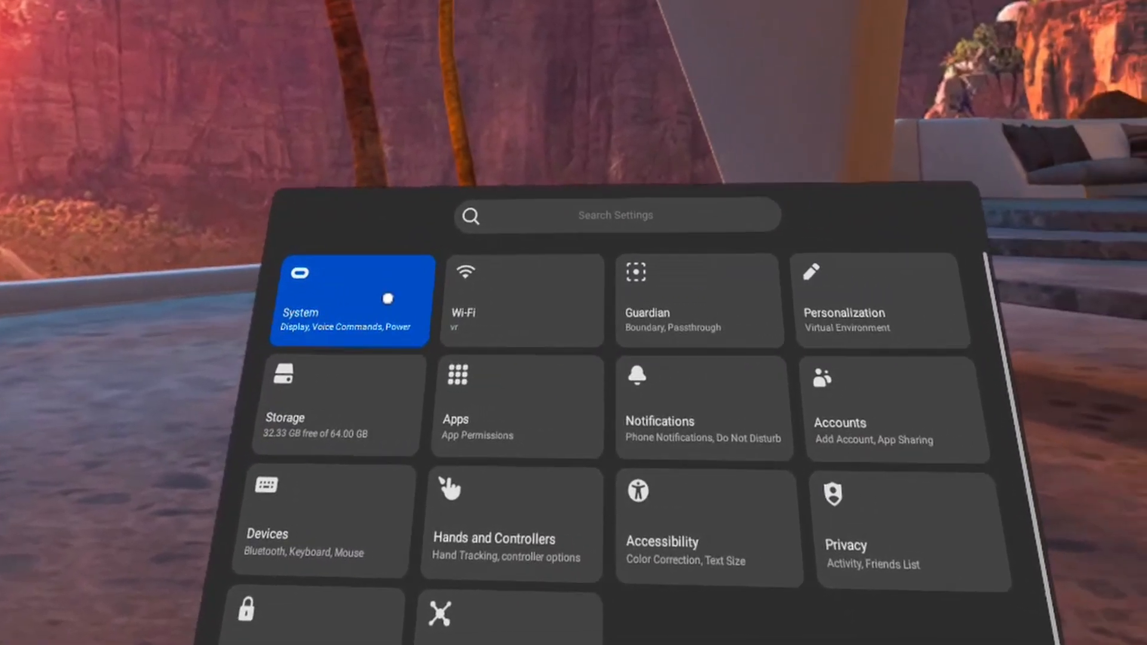
- Open the Storage page to view device usage and installed apps by size
click(973, 276)
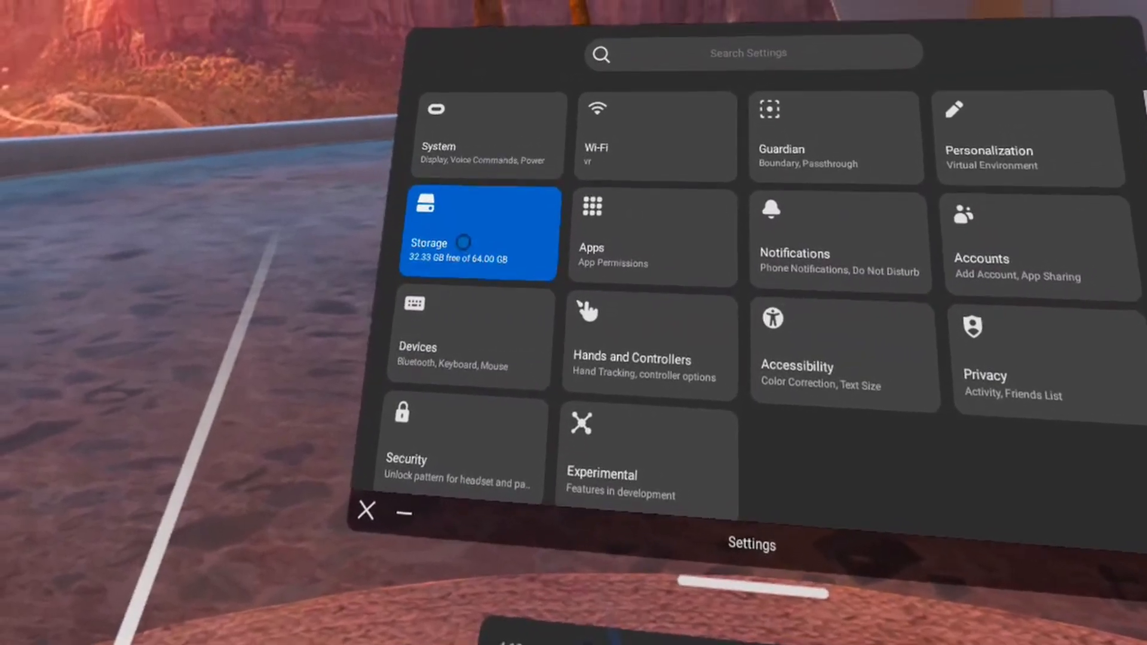
click(479, 243)
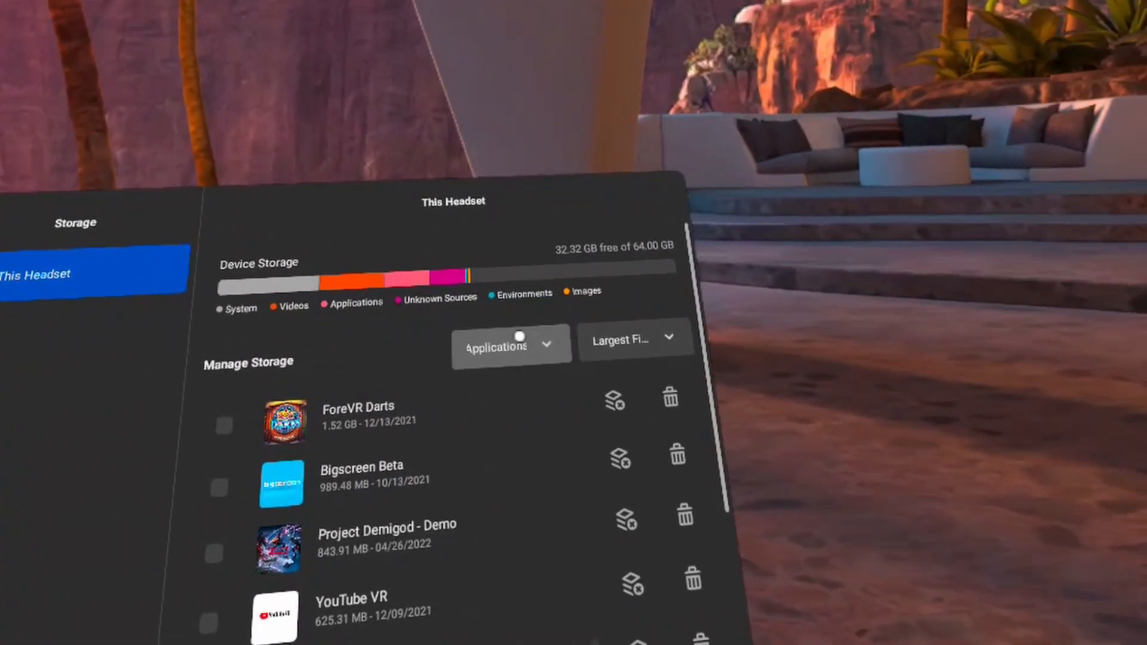
- Switch the Manage Storage category dropdown from Apps to Videos
click(510, 345)
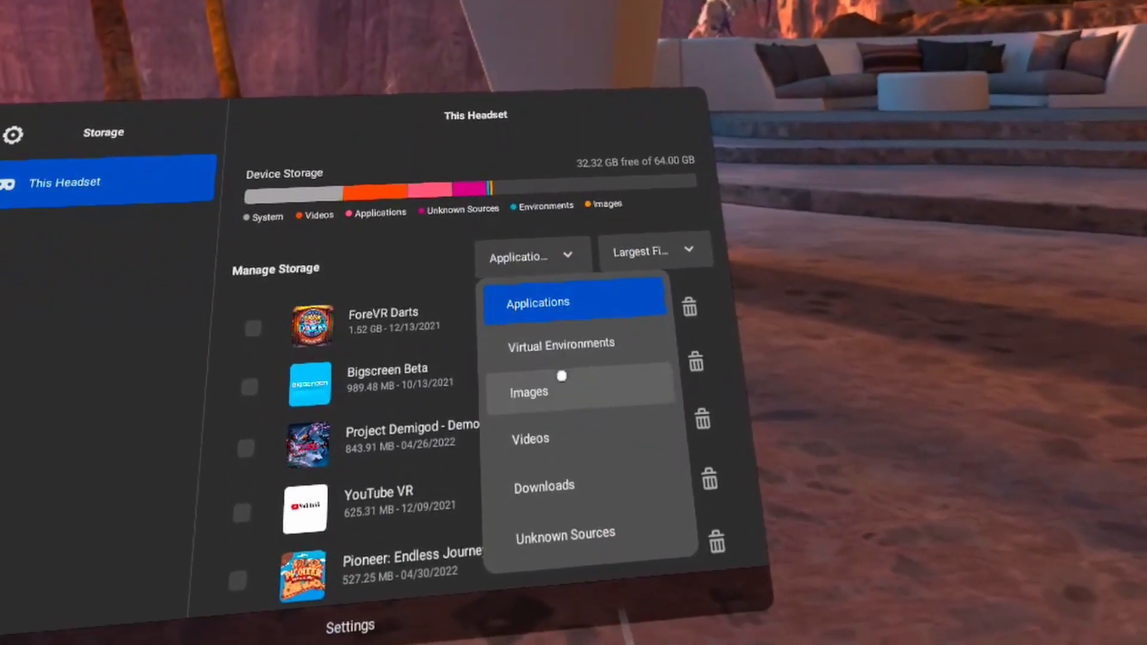
click(529, 438)
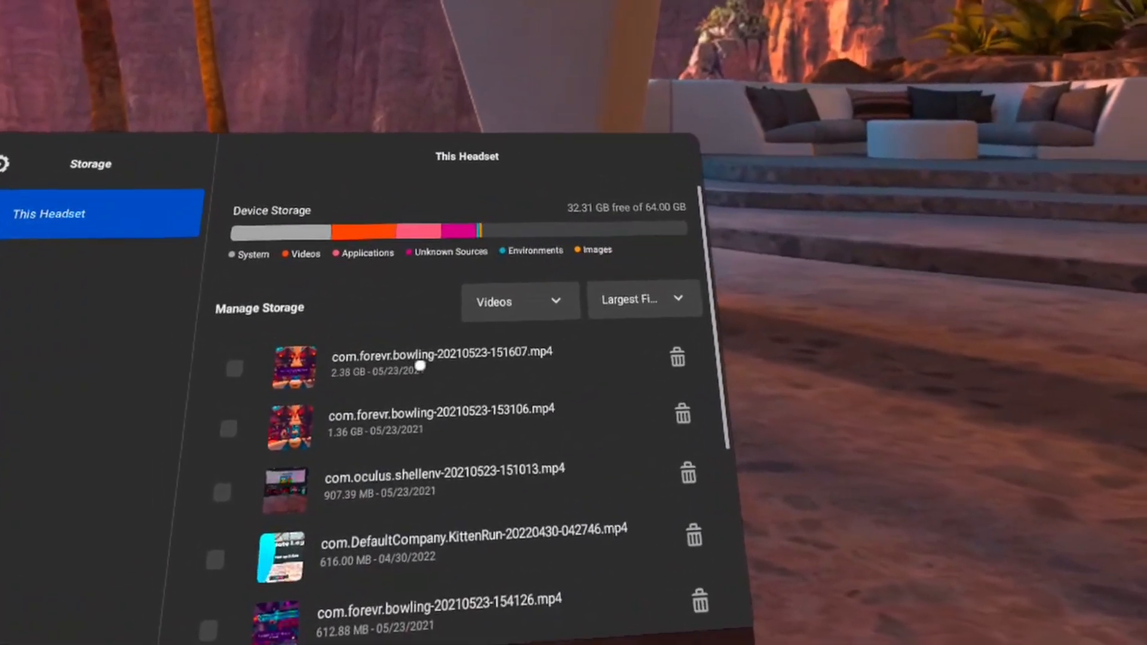
click(644, 300)
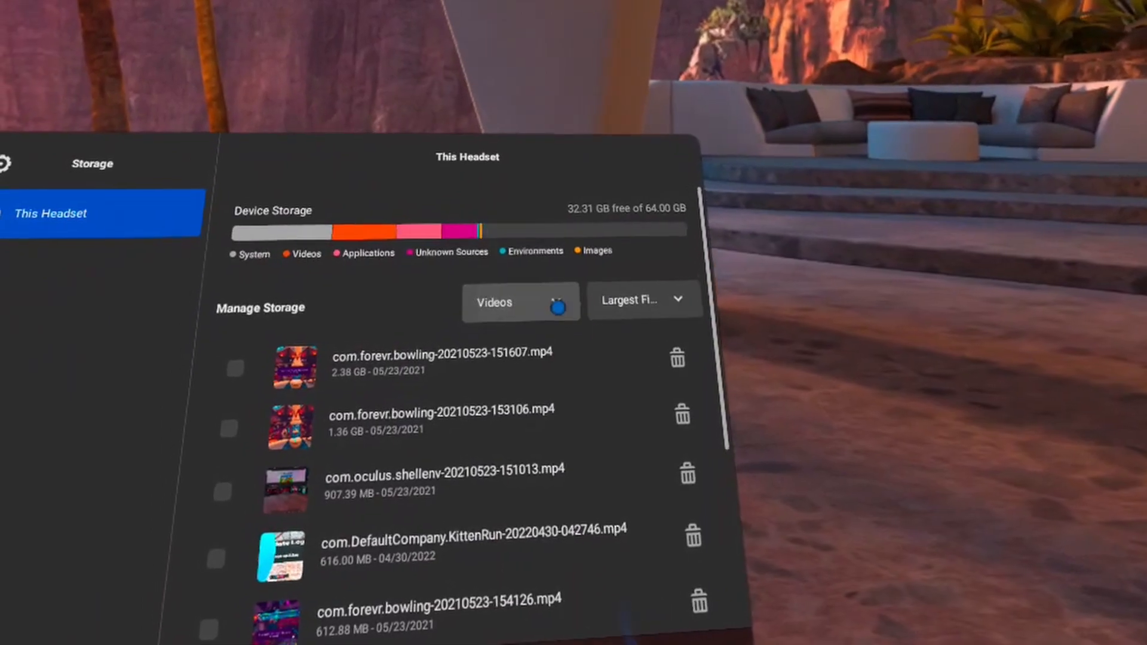
click(521, 300)
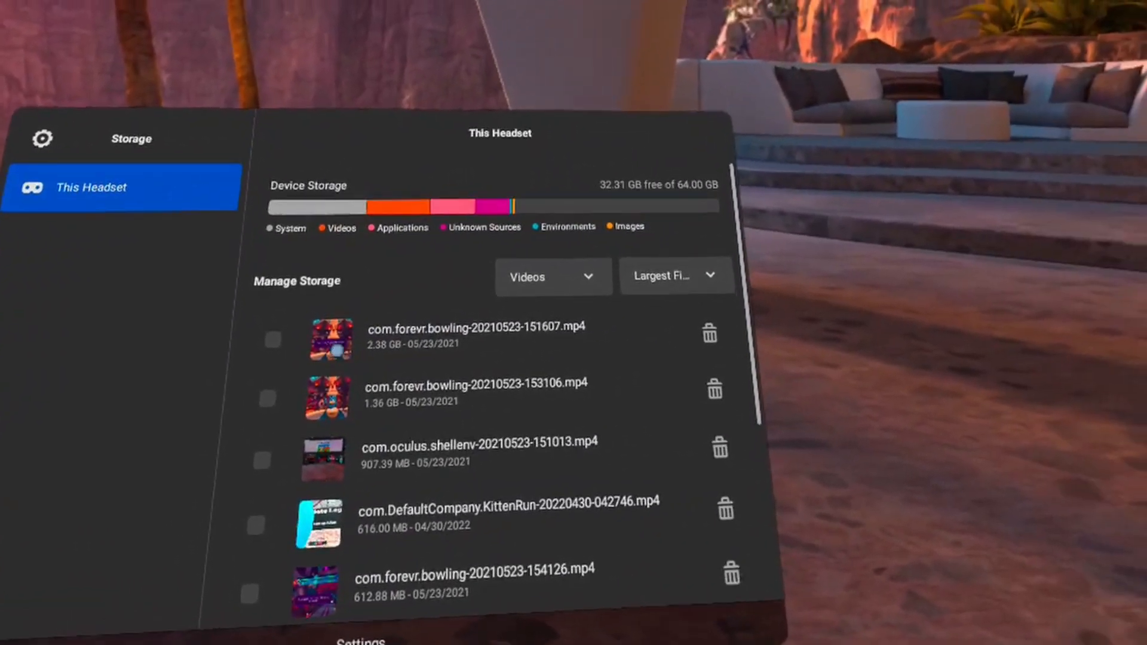
click(272, 340)
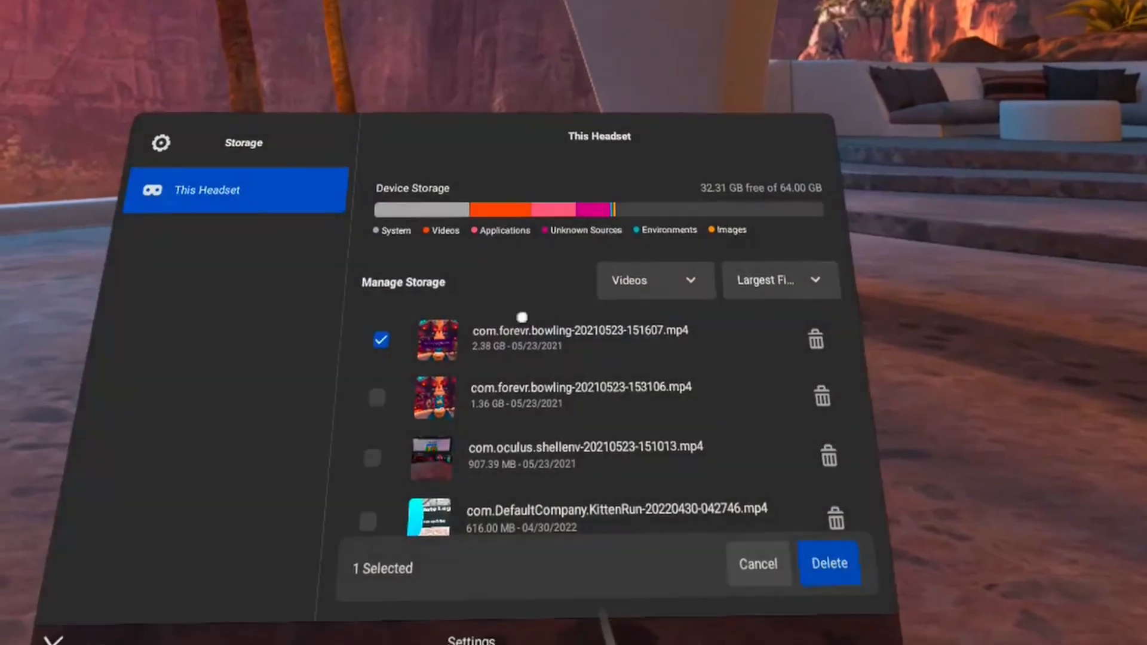
- Delete the selected 2.38 GB bowling video and confirm the deletion request
click(829, 563)
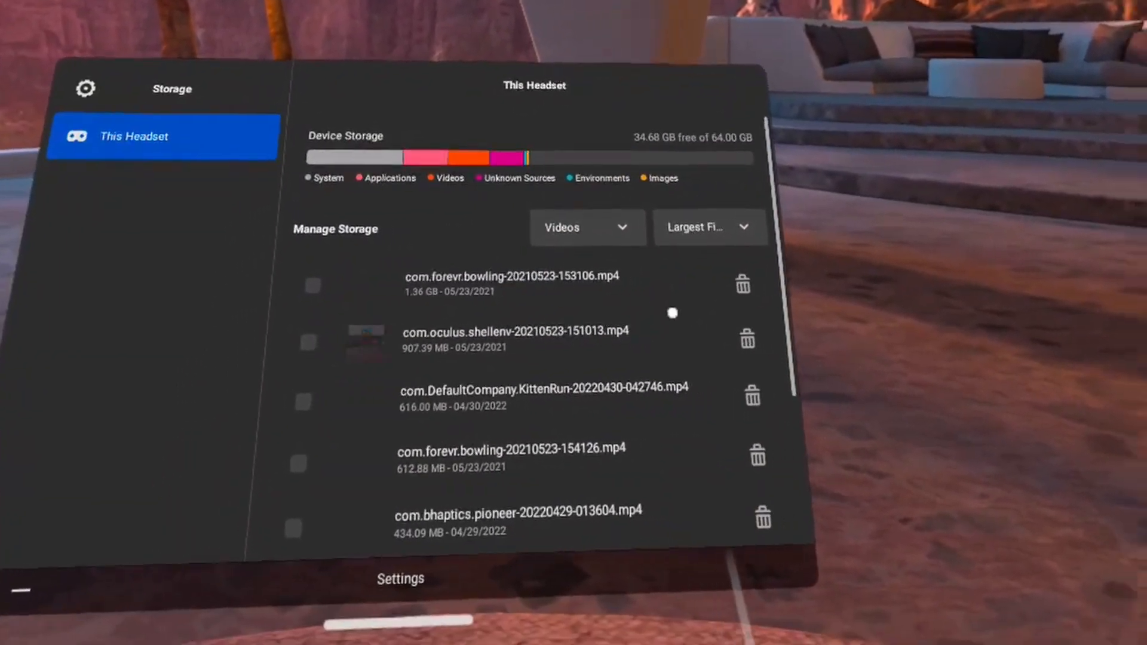
click(747, 338)
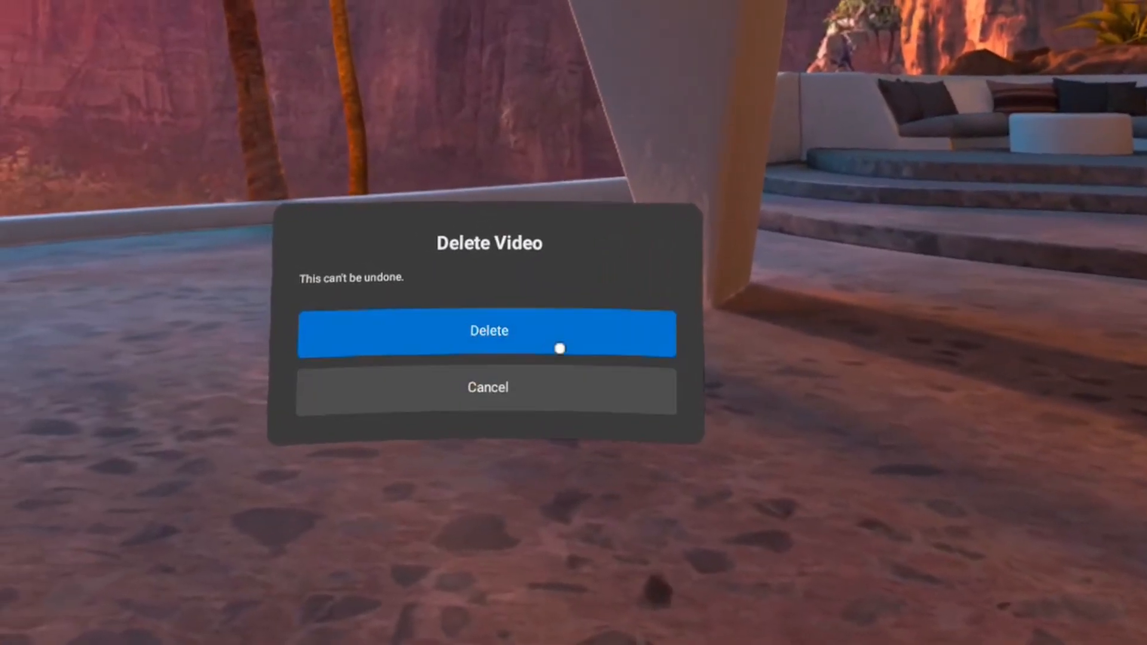